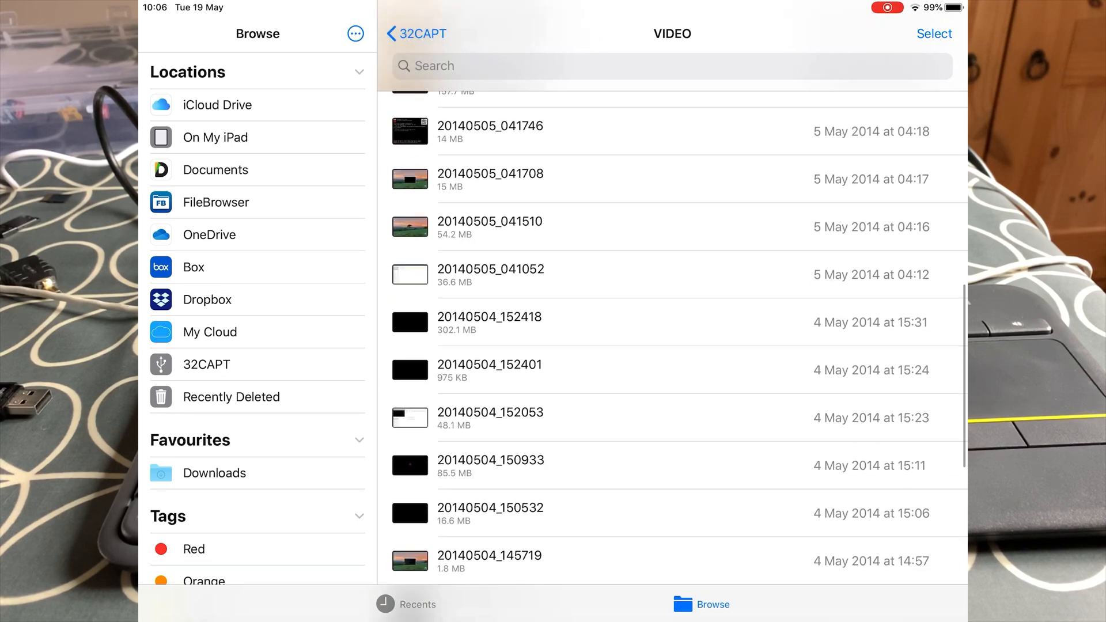
- Scroll the OS list in Raspberry Pi Imager toward the Raspbian entry
scroll(down, 3)
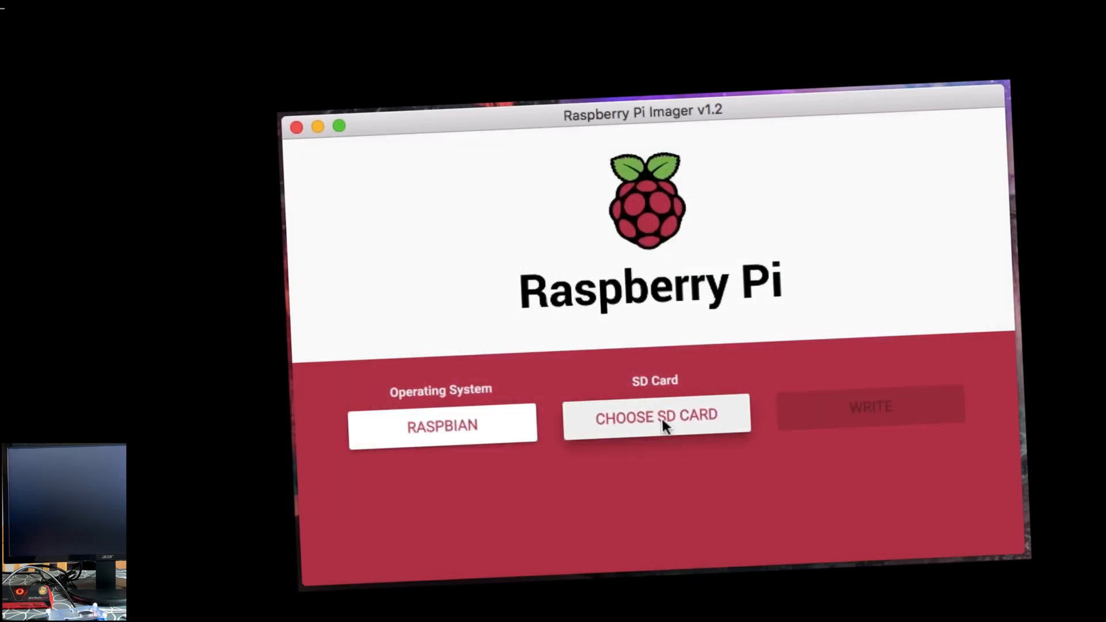
- Target the SATA3 60 GB SSD MEDIA and start writing Raspbian to it
click(657, 417)
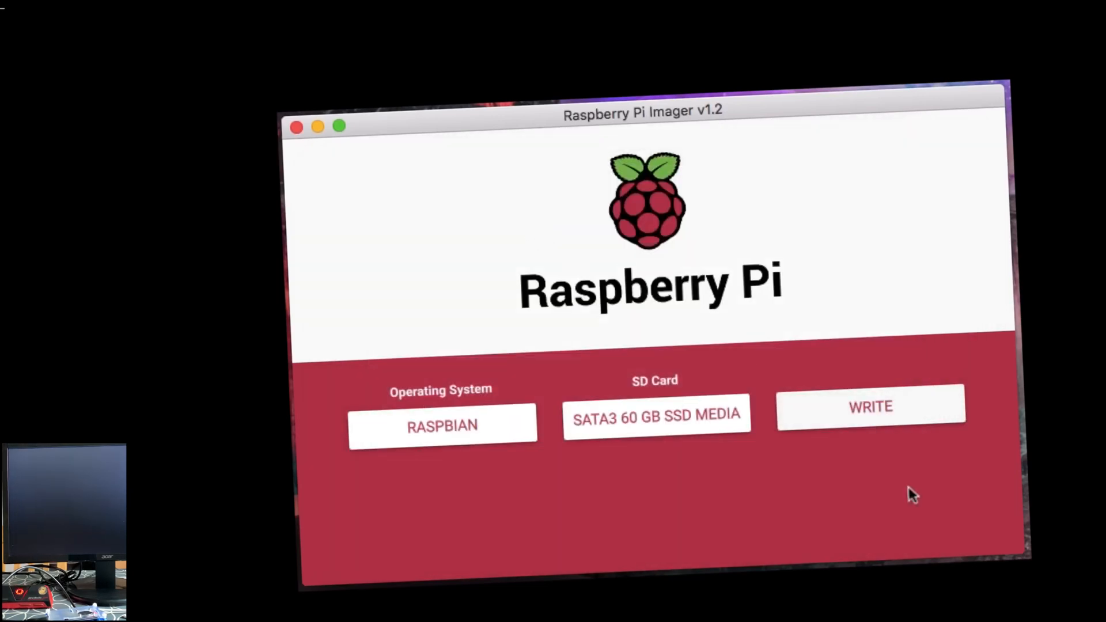
click(871, 407)
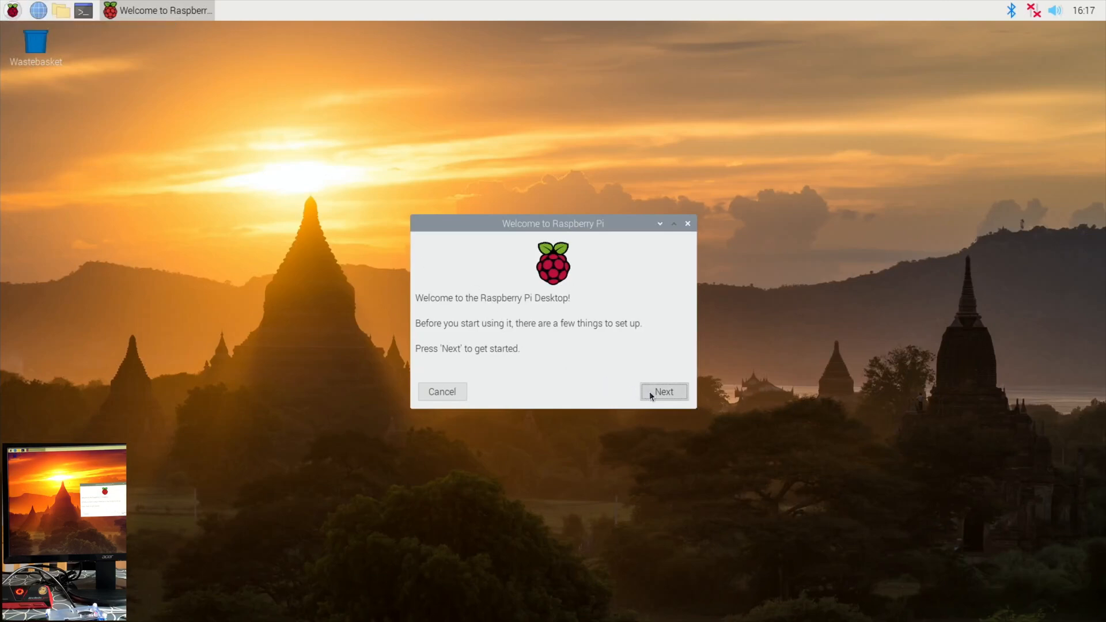
- Move the welcome wizard on to the Set Country page and bring up the home folder
click(663, 392)
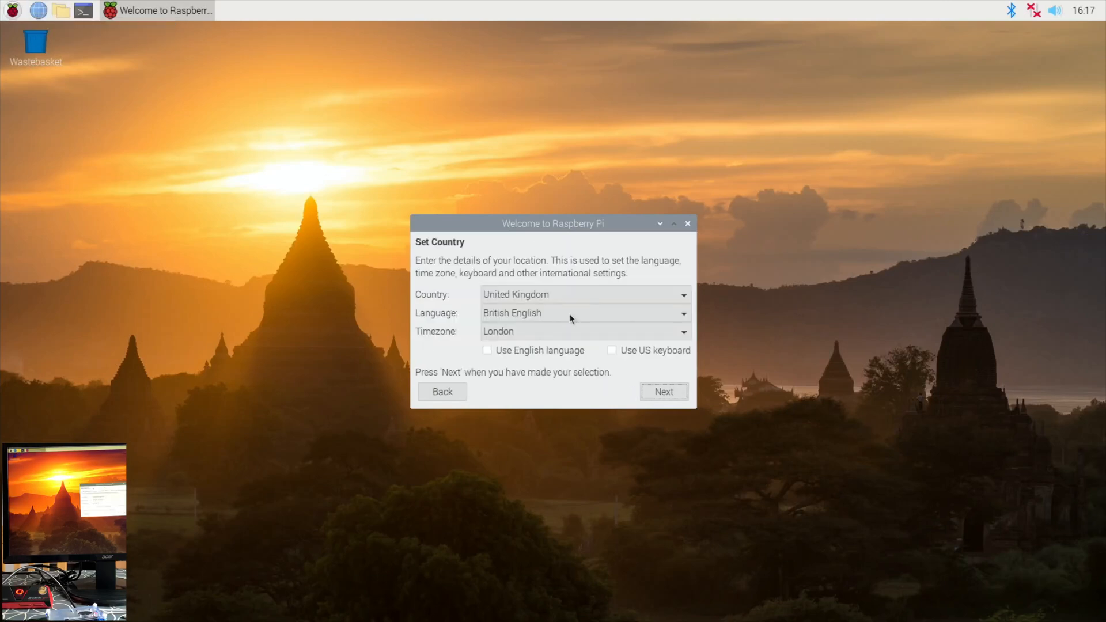
click(61, 12)
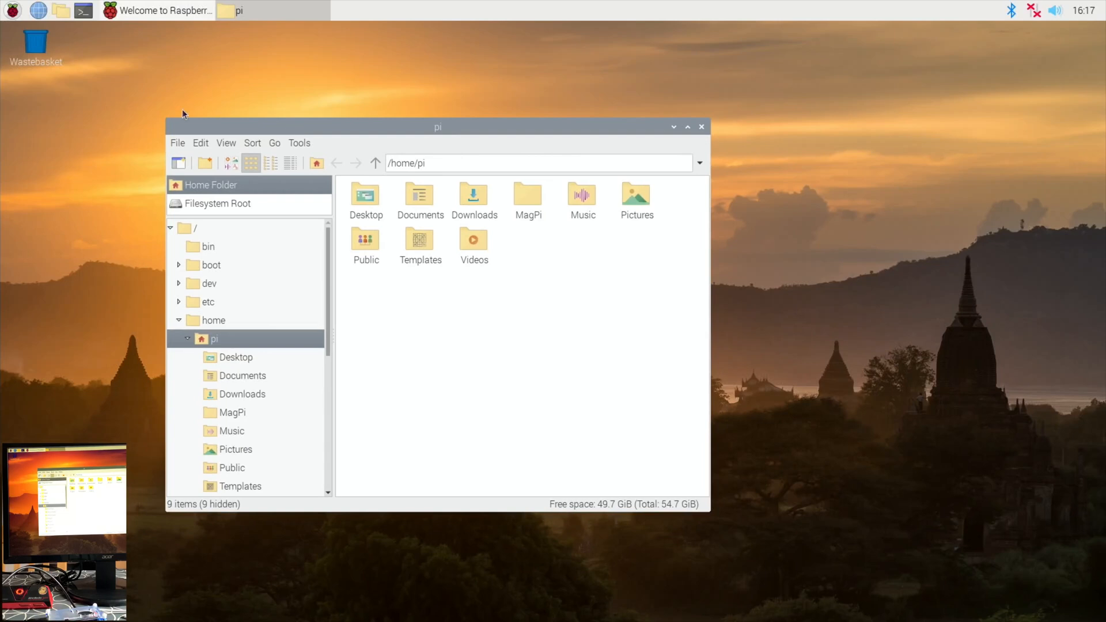
- Reach Raspberry Pi Configuration through the applications menu's Preferences category
click(14, 11)
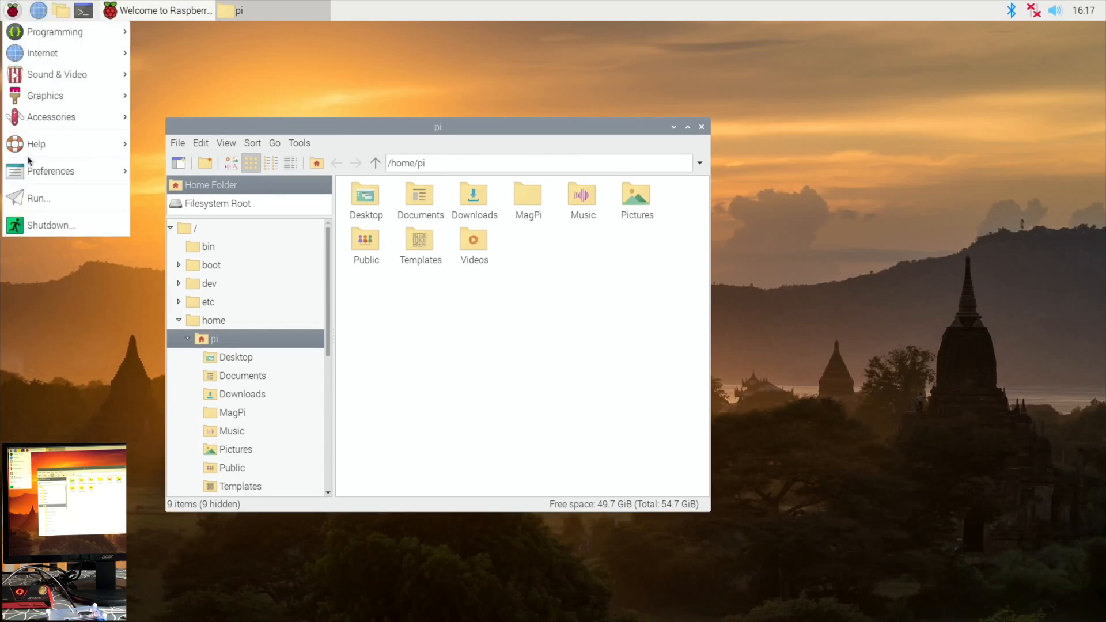
click(51, 171)
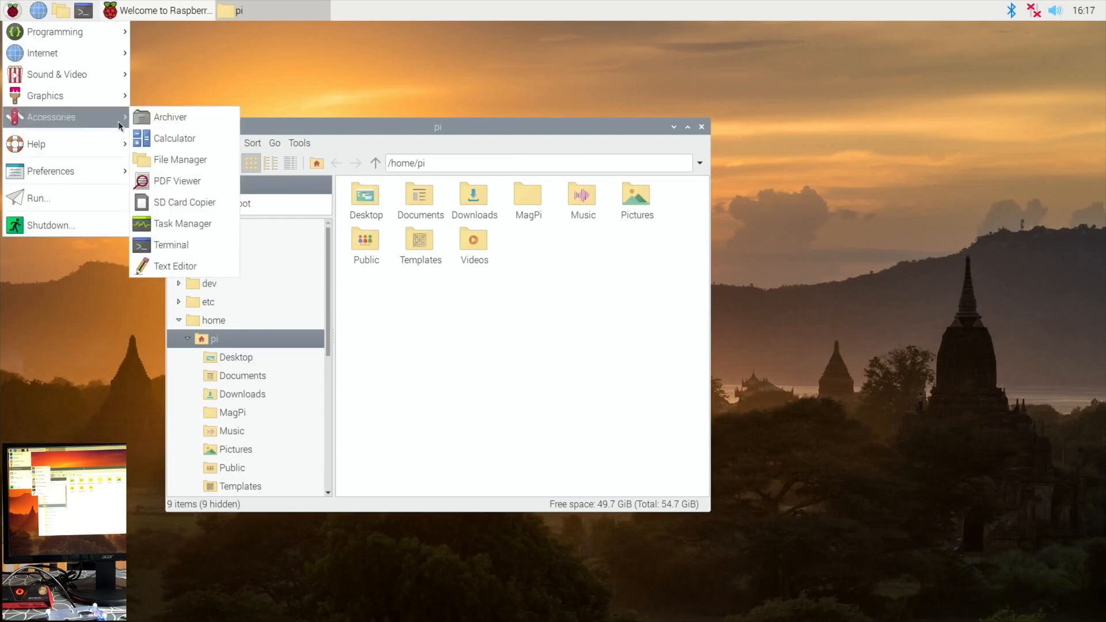
mouse_move(65, 95)
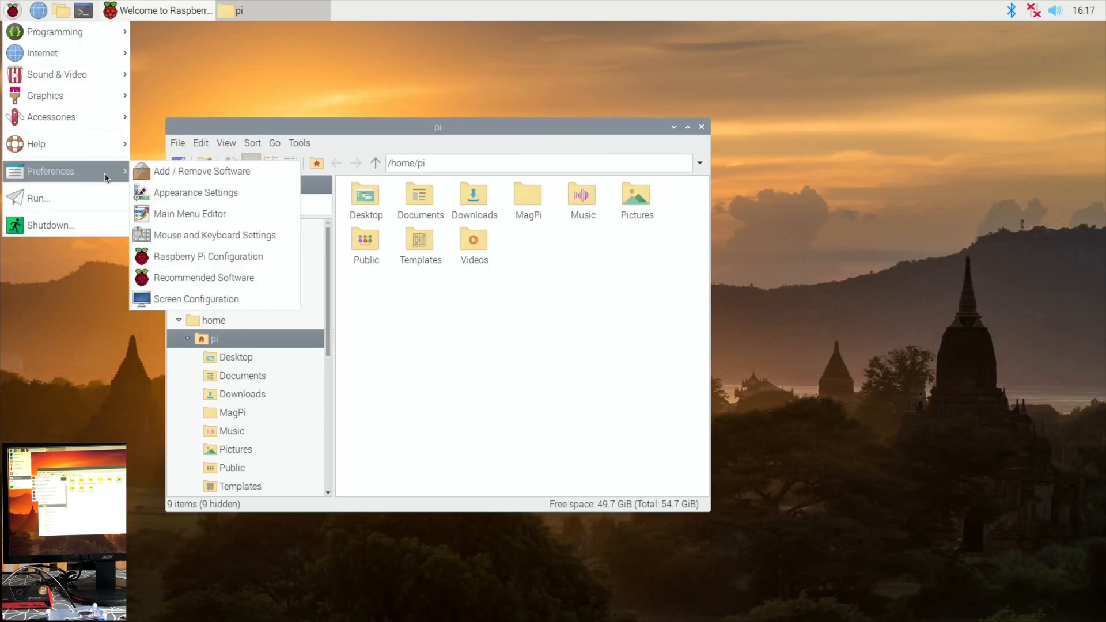
mouse_move(162, 223)
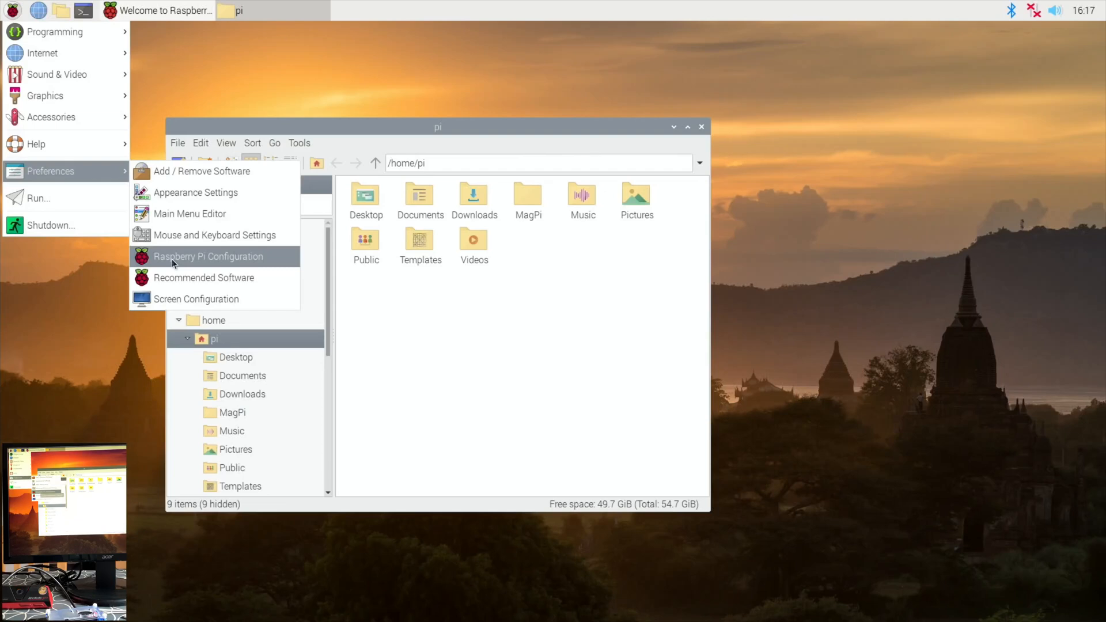
click(208, 256)
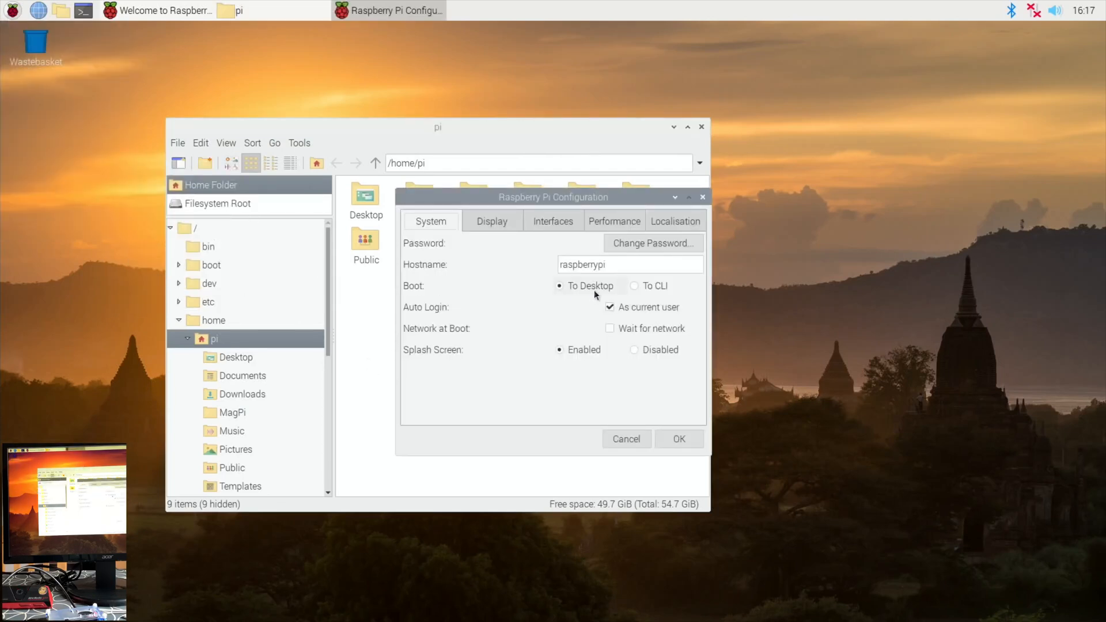
mouse_move(705, 198)
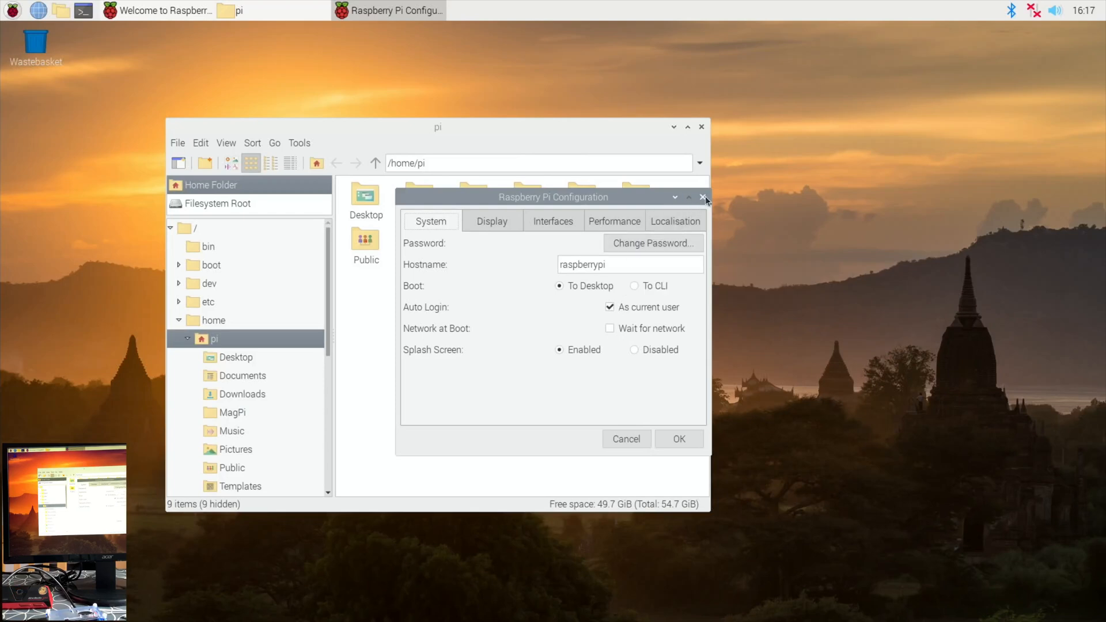
- Dismiss the Raspberry Pi Configuration window with its X button
click(703, 197)
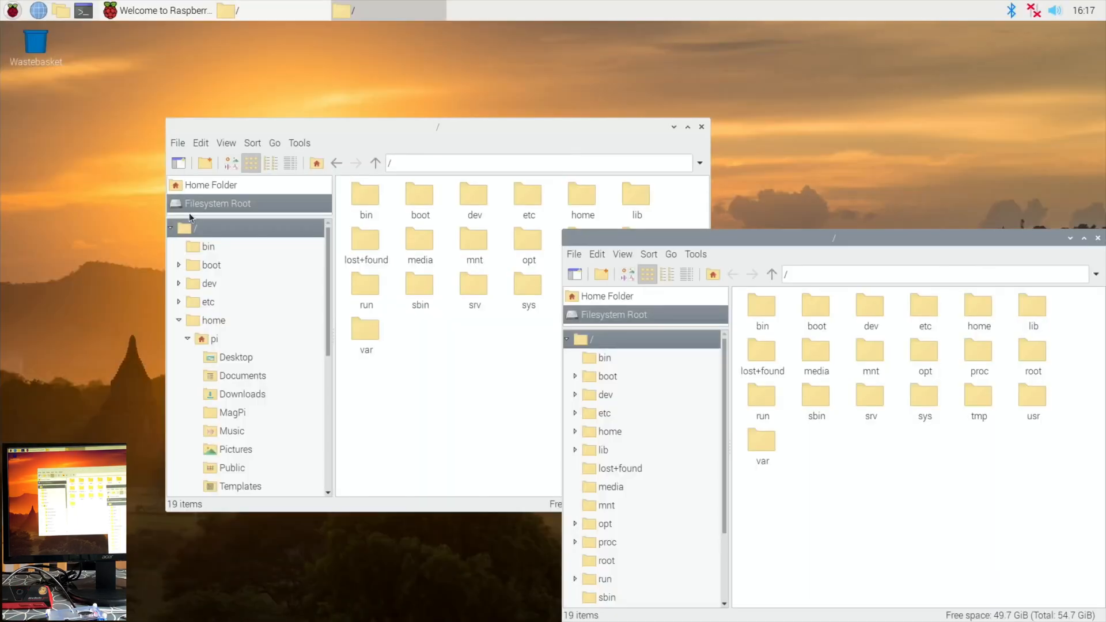
mouse_move(774, 250)
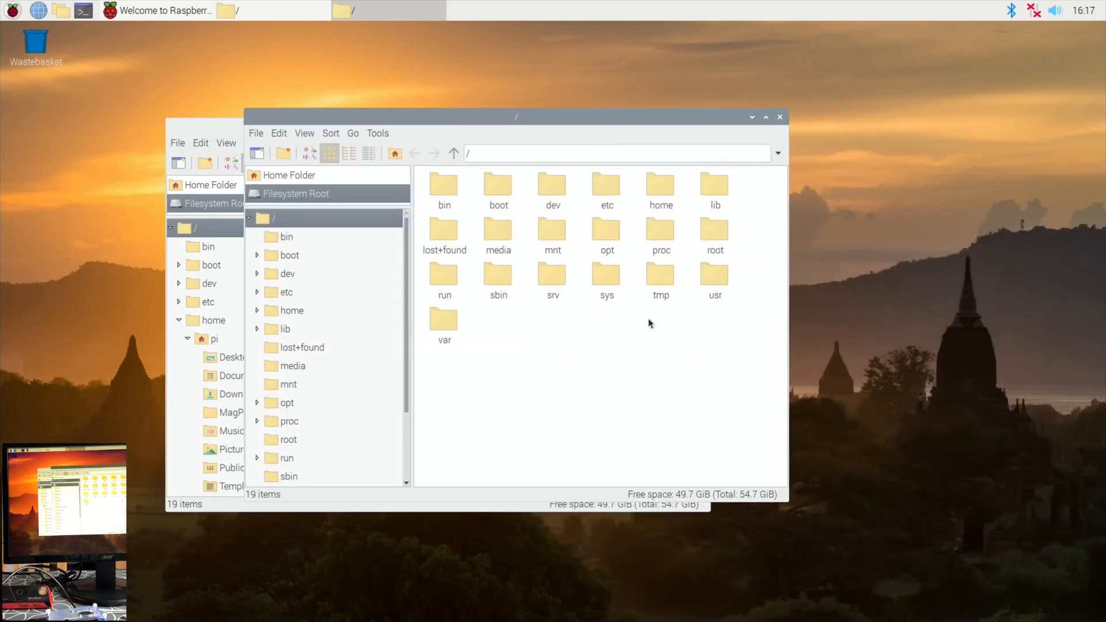
mouse_move(729, 336)
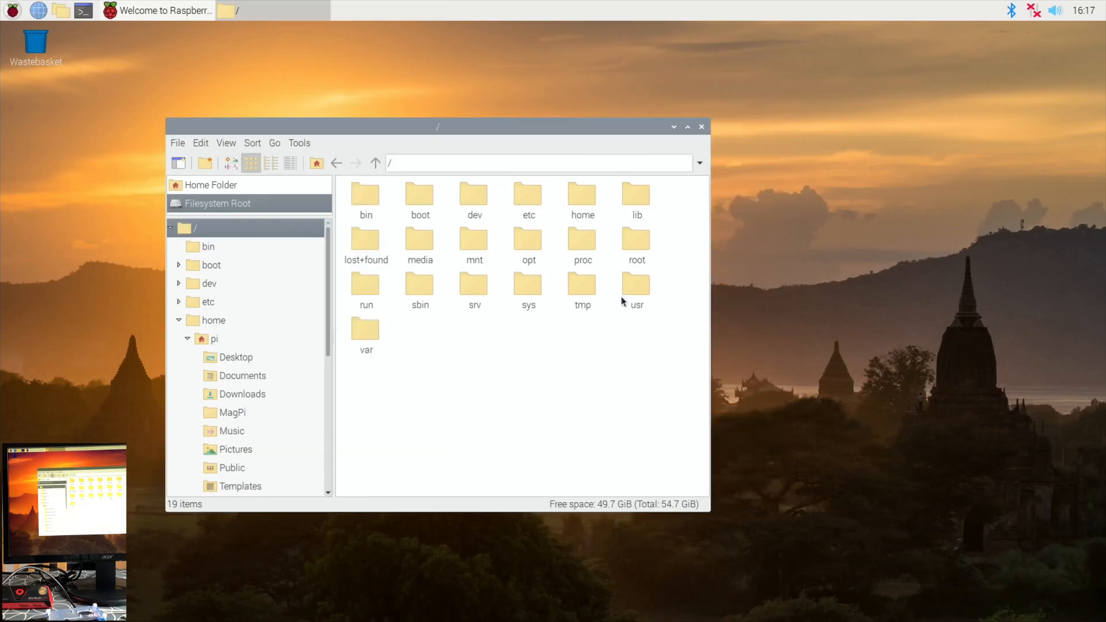
mouse_move(666, 458)
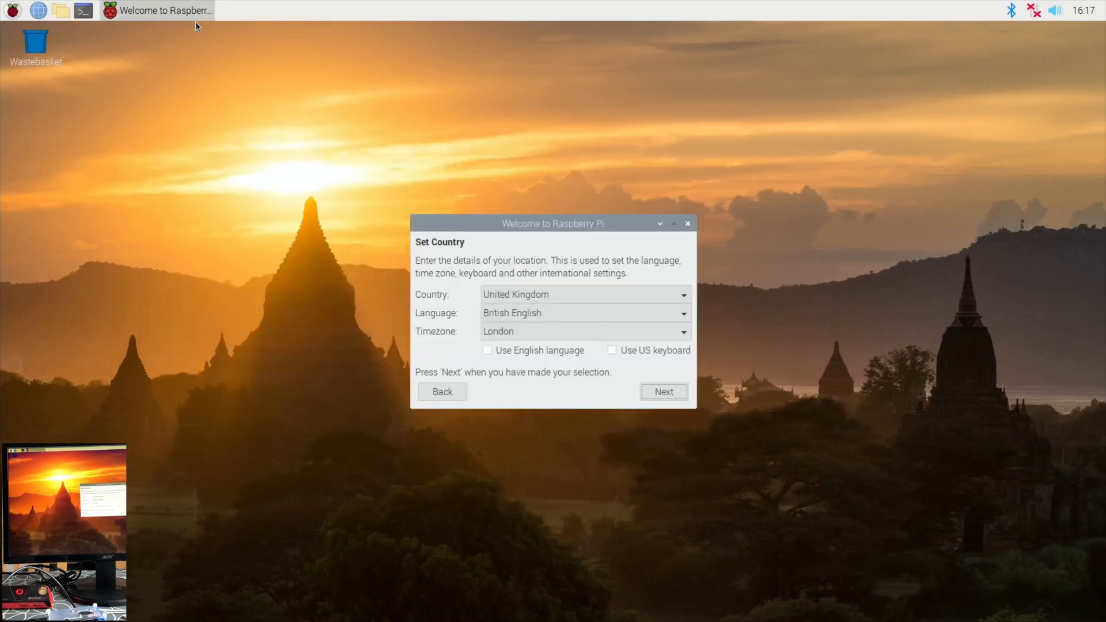
mouse_move(664, 391)
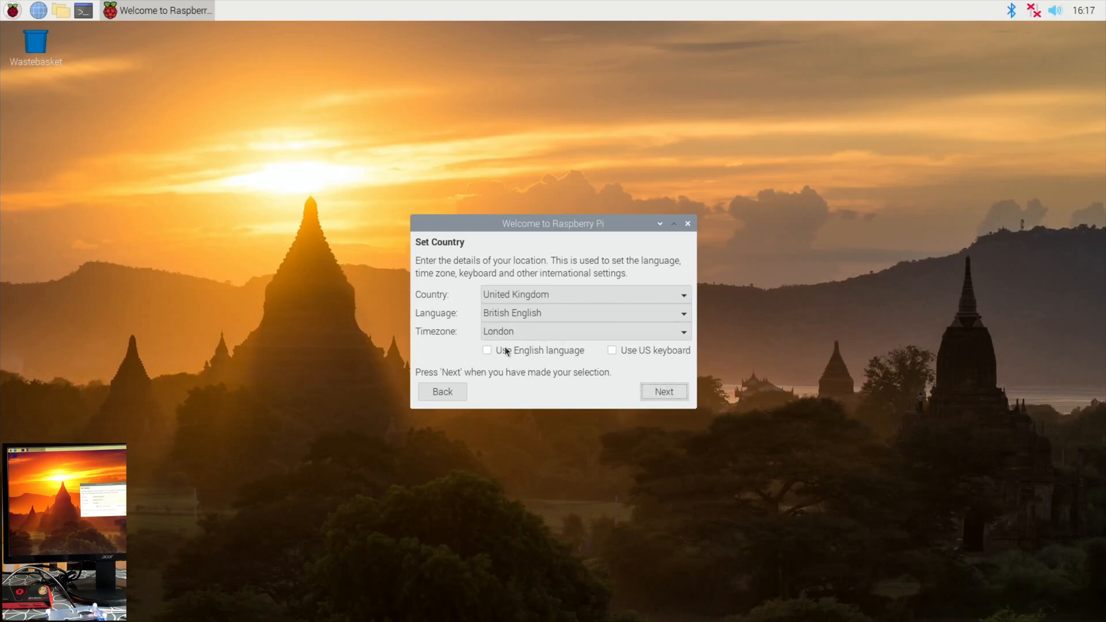
- Submit the defaults — United Kingdom, British English, London — so the location starts being set
click(664, 392)
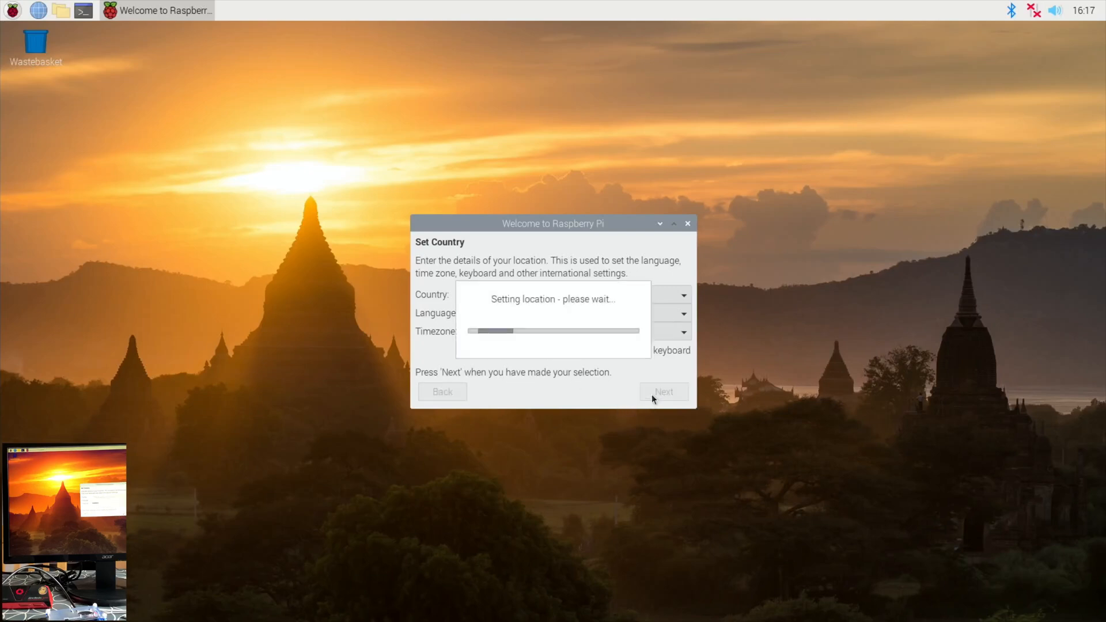